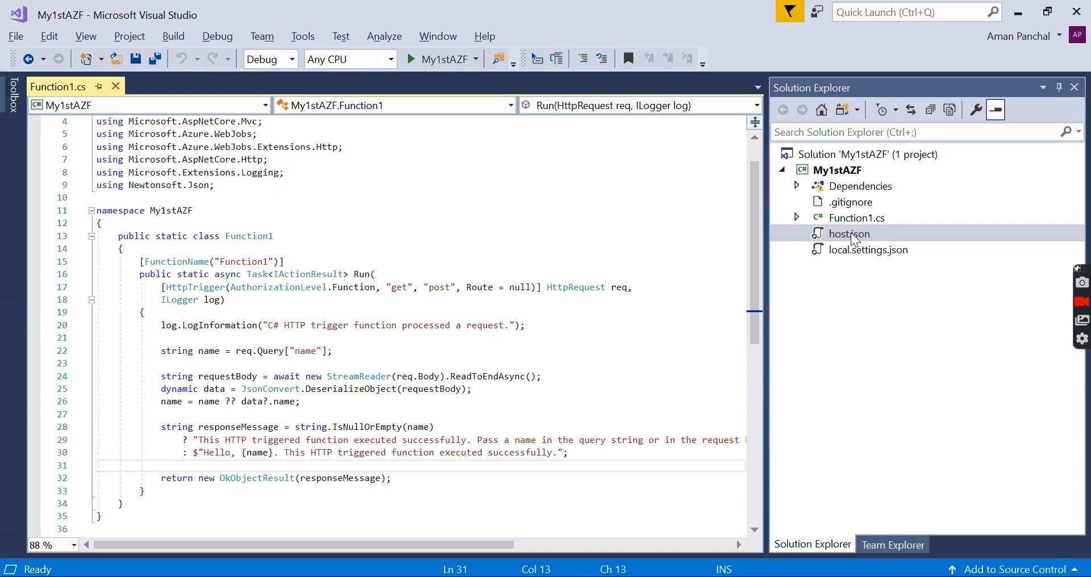
View host.json from My1stAZF showing only version 2.0, then switch to a blank Chrome tab.
double_click(849, 233)
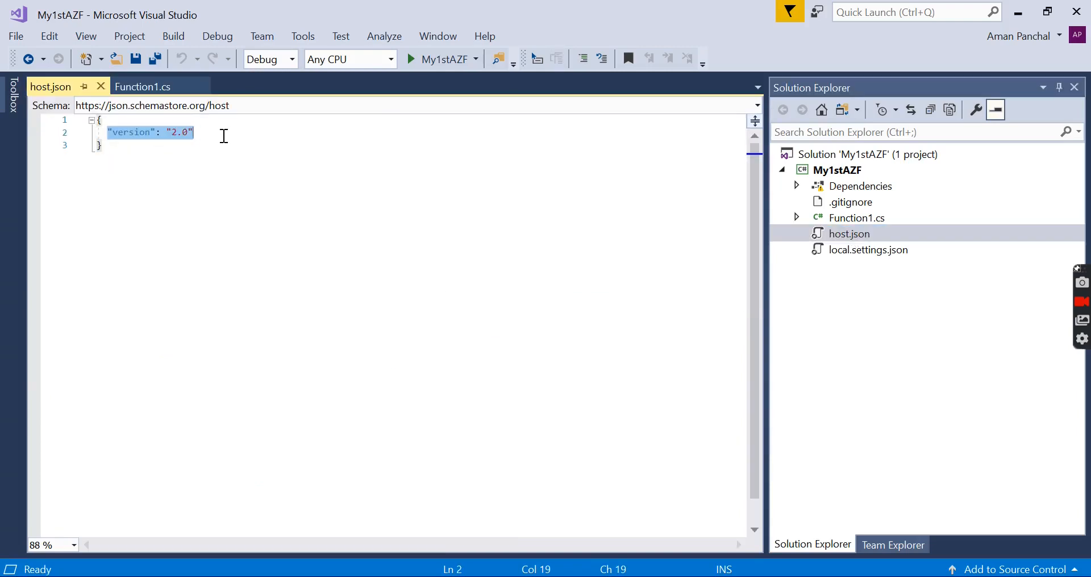
click(223, 132)
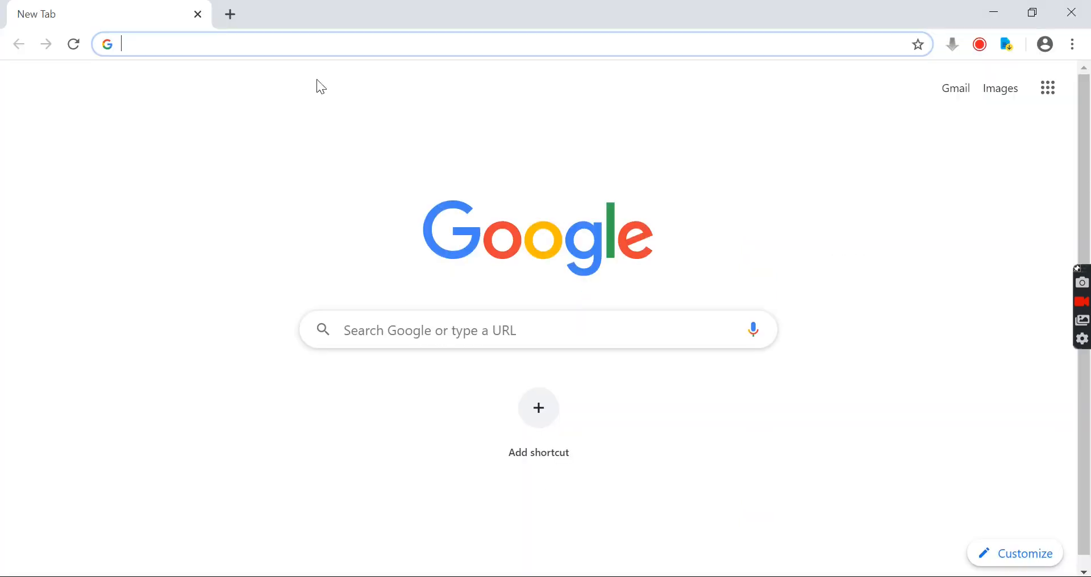
Search Google for 'host.json in azure function' to reach the Microsoft Docs reference.
text(host.json in azure function)
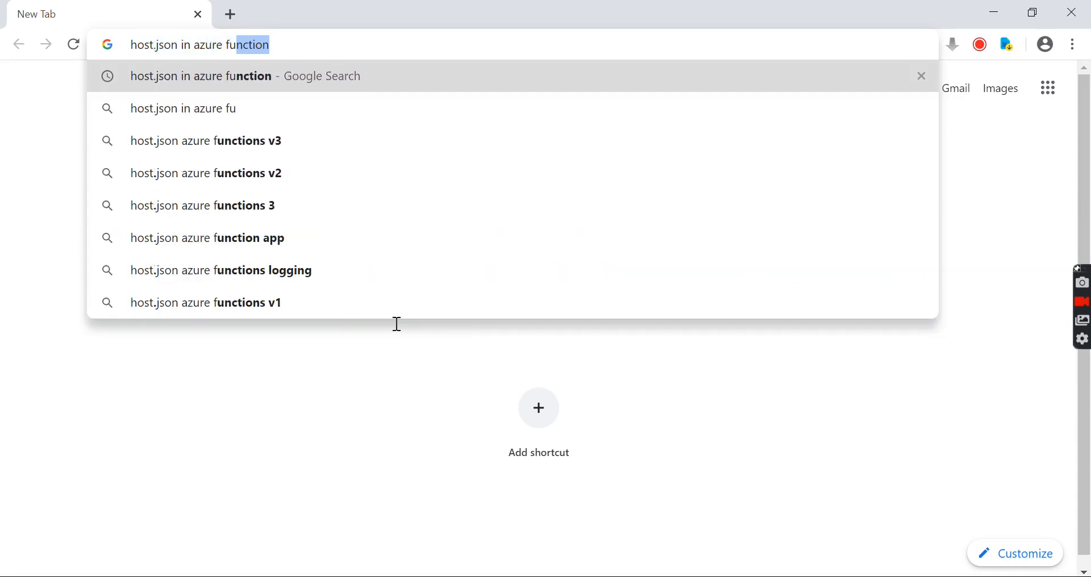
key(Return)
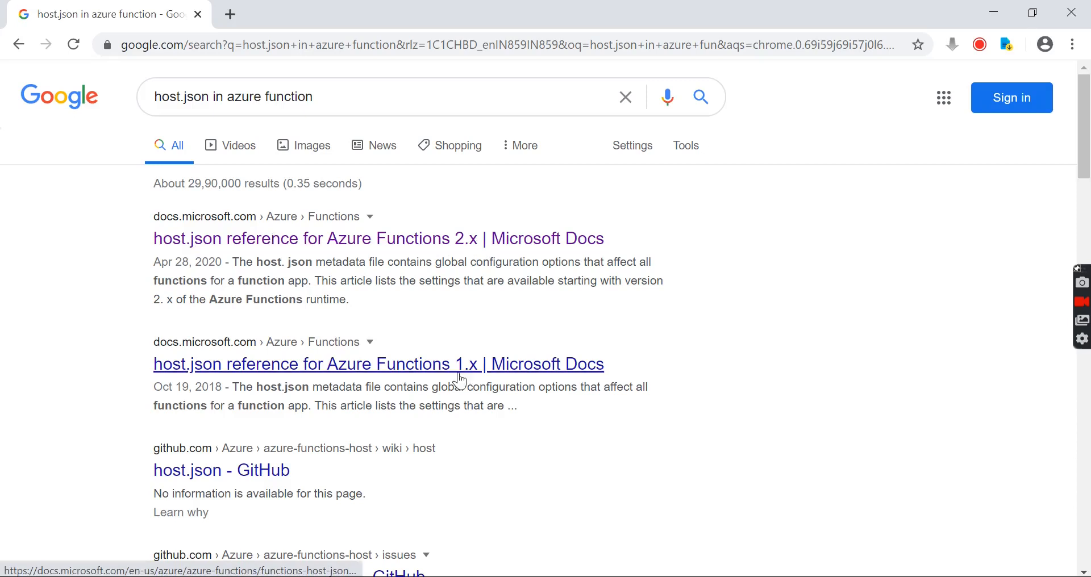
mouse_move(427, 239)
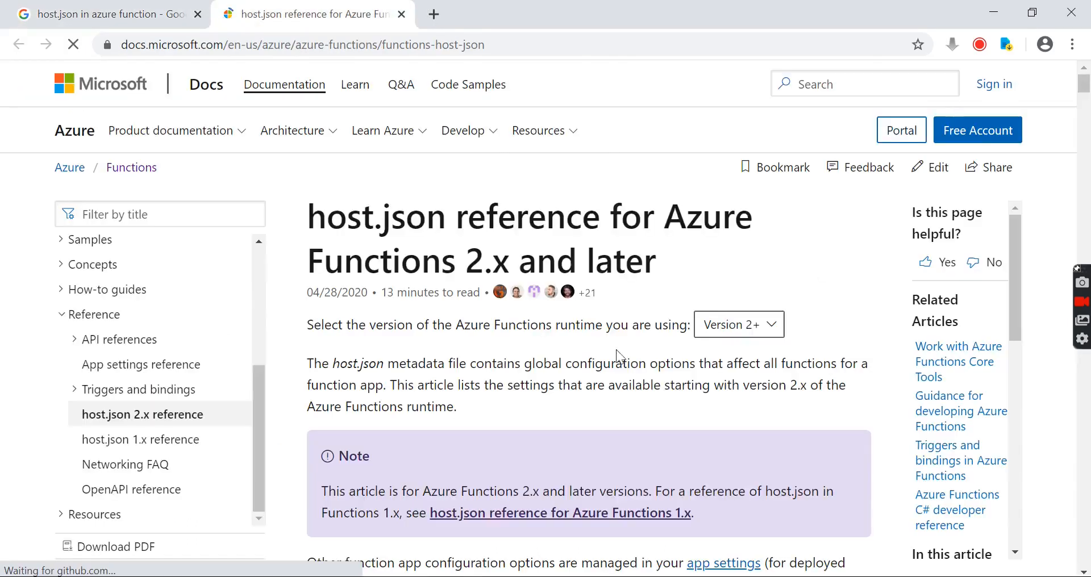
Review the sample host.json on Microsoft Docs, highlighting the logging block and the functionTimeout key.
scroll(down, 3)
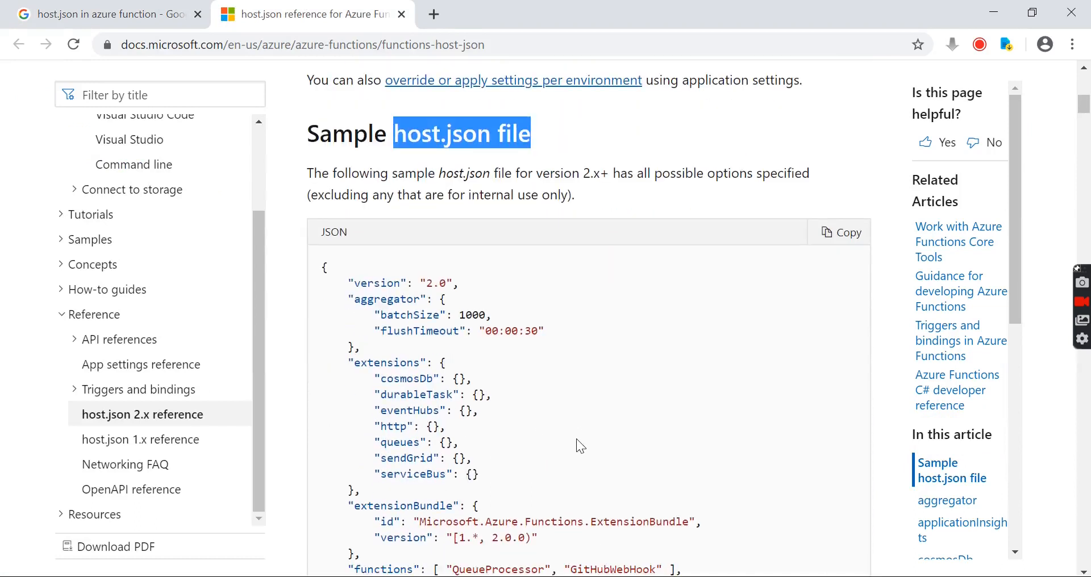
scroll(down, 3)
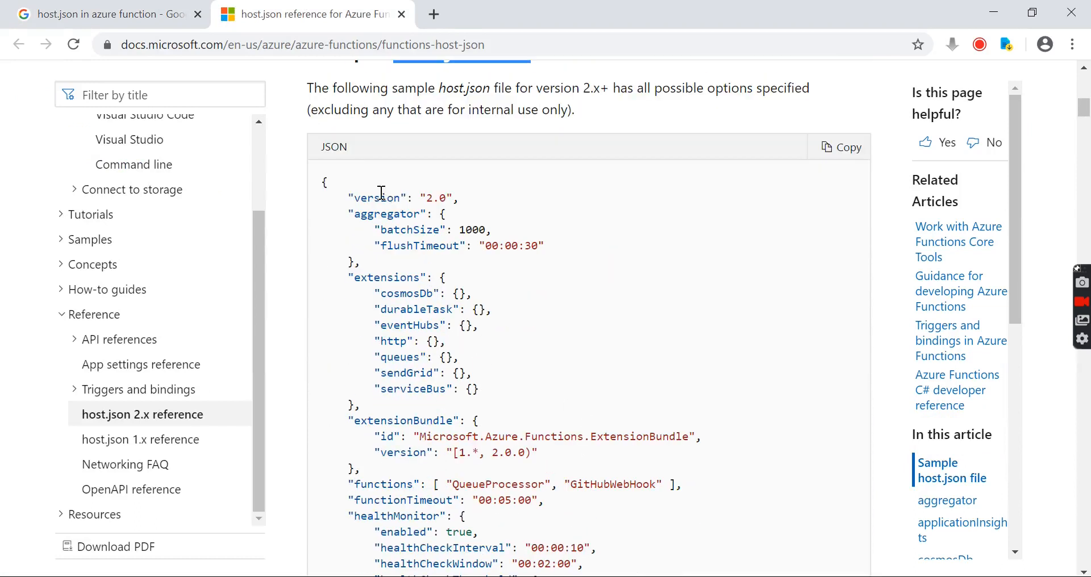
scroll(down, 3)
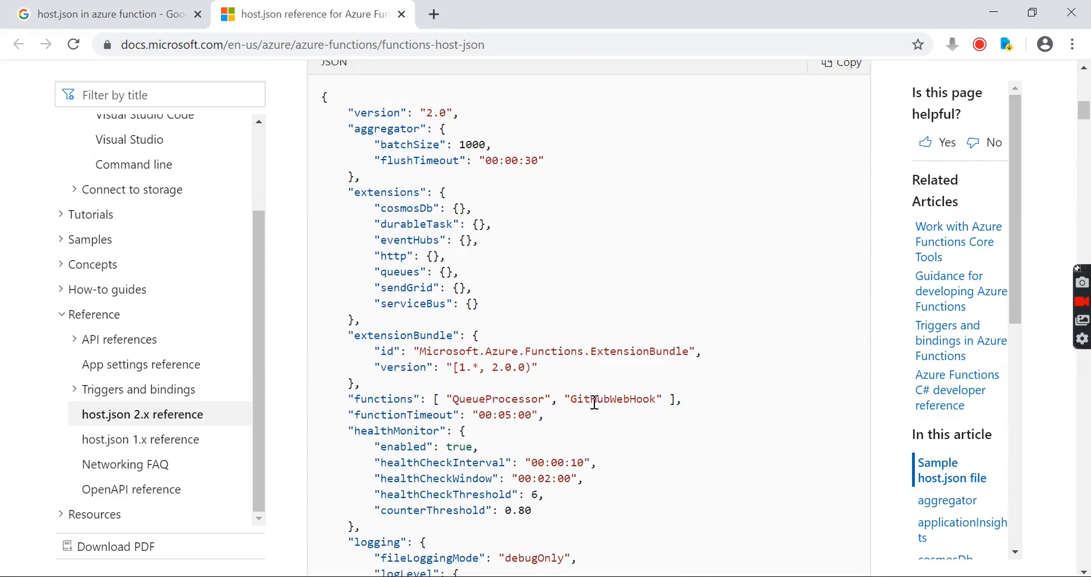
scroll(down, 3)
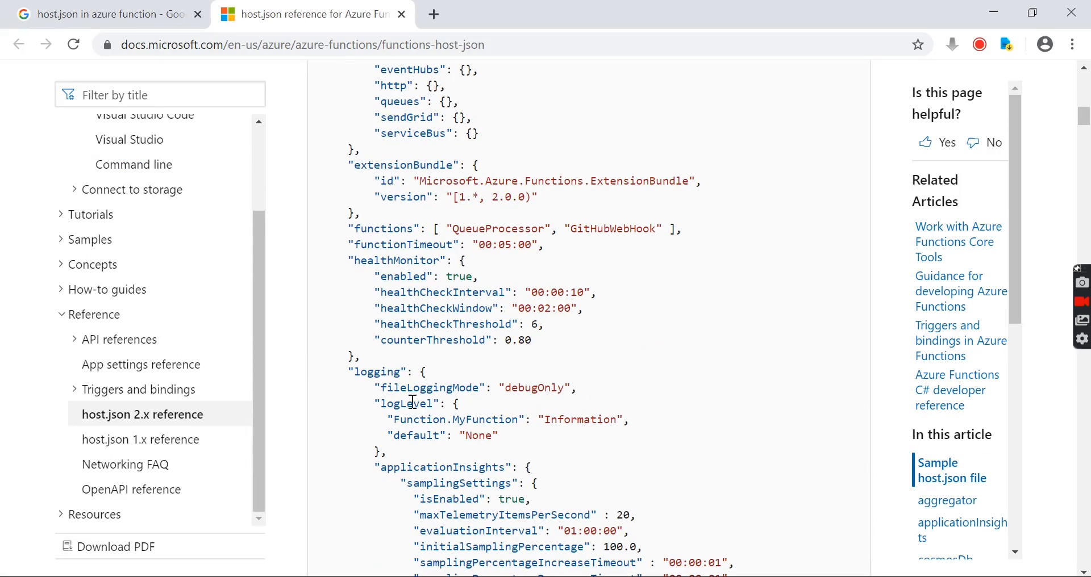
drag(364, 372, 532, 453)
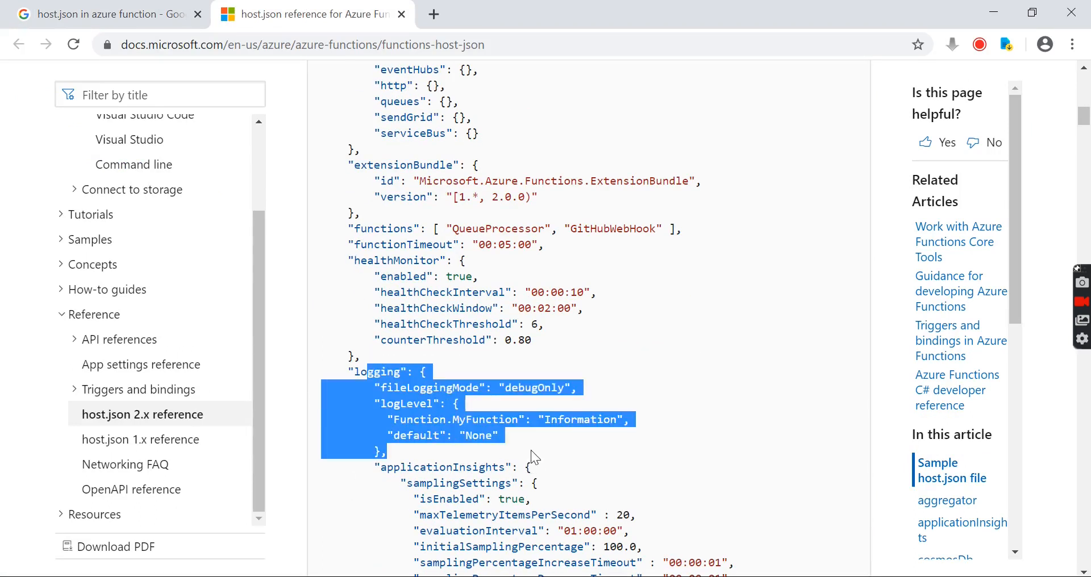
double_click(402, 244)
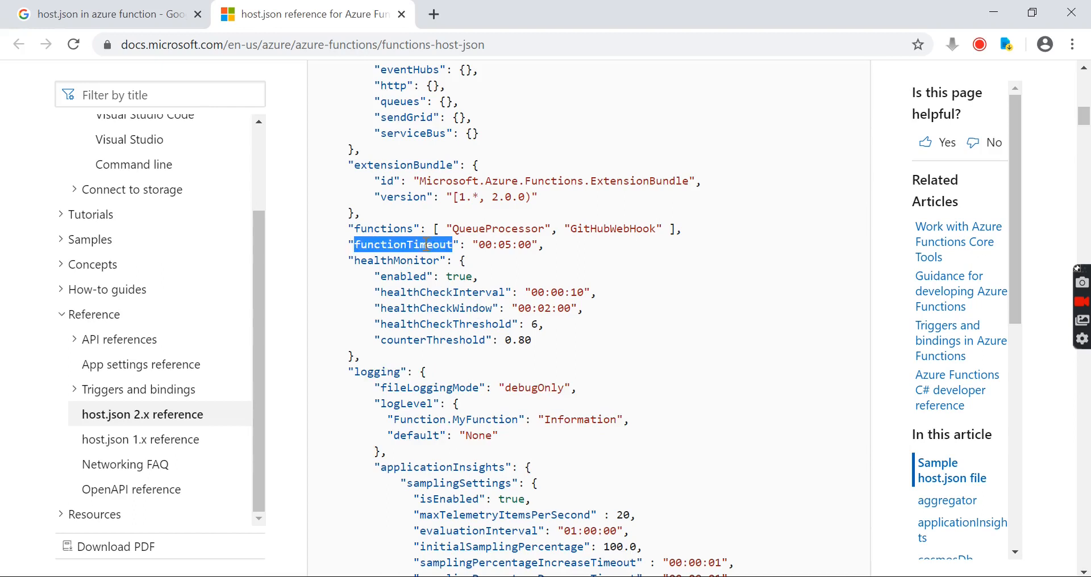
scroll(up, 3)
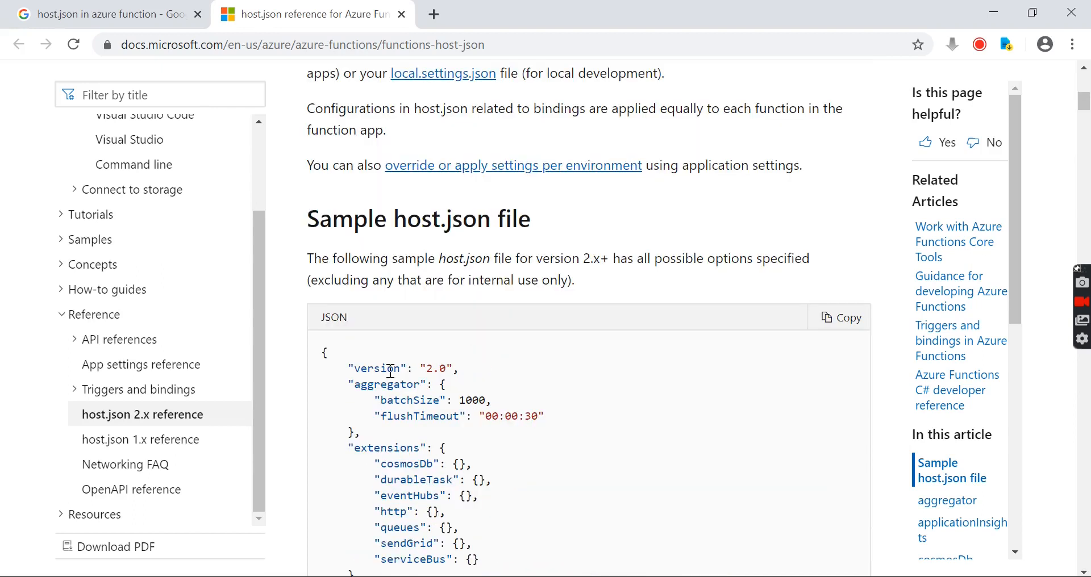
scroll(down, 3)
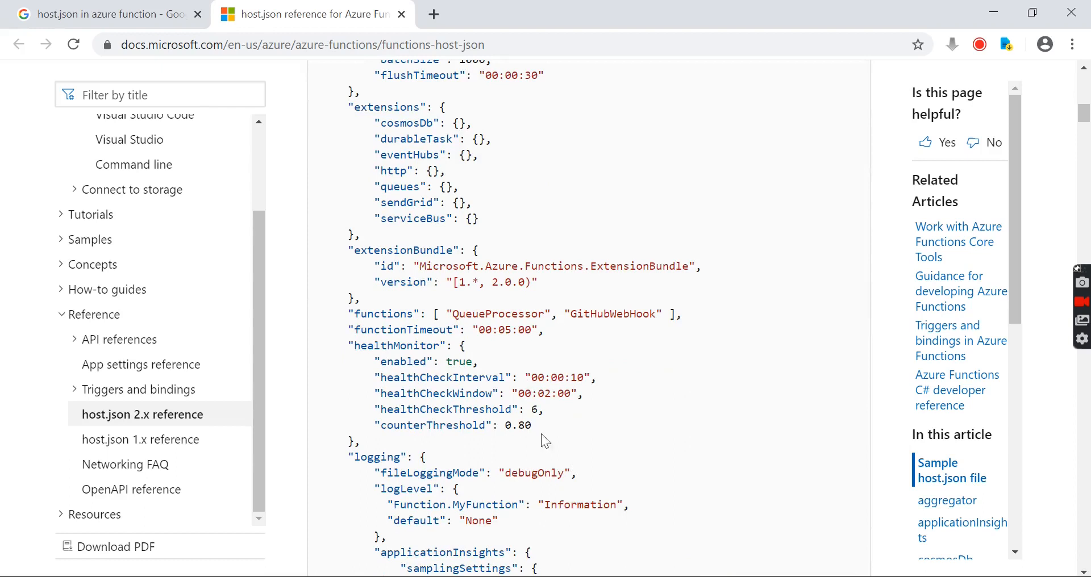
mouse_move(343, 329)
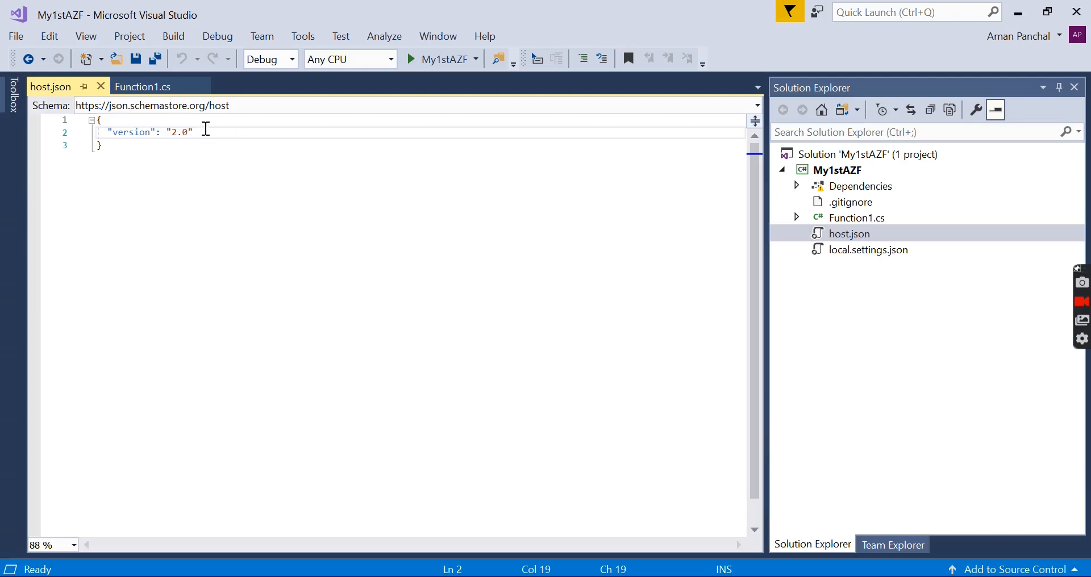
Add "functionTimeout": "00:10:00" after version 2.0 in host.json and save the file.
text(functionTimeout":)
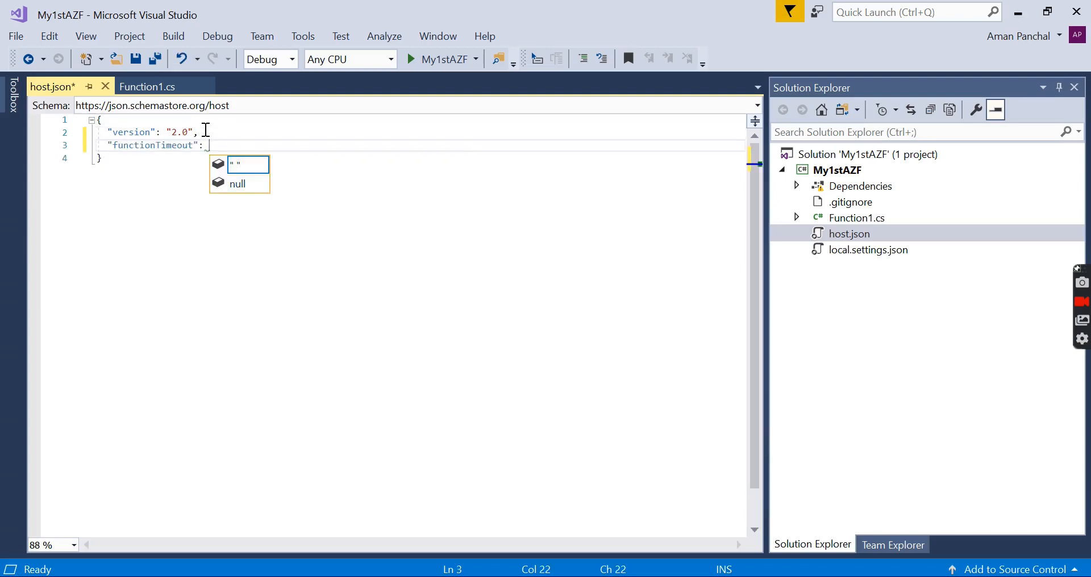
click(306, 13)
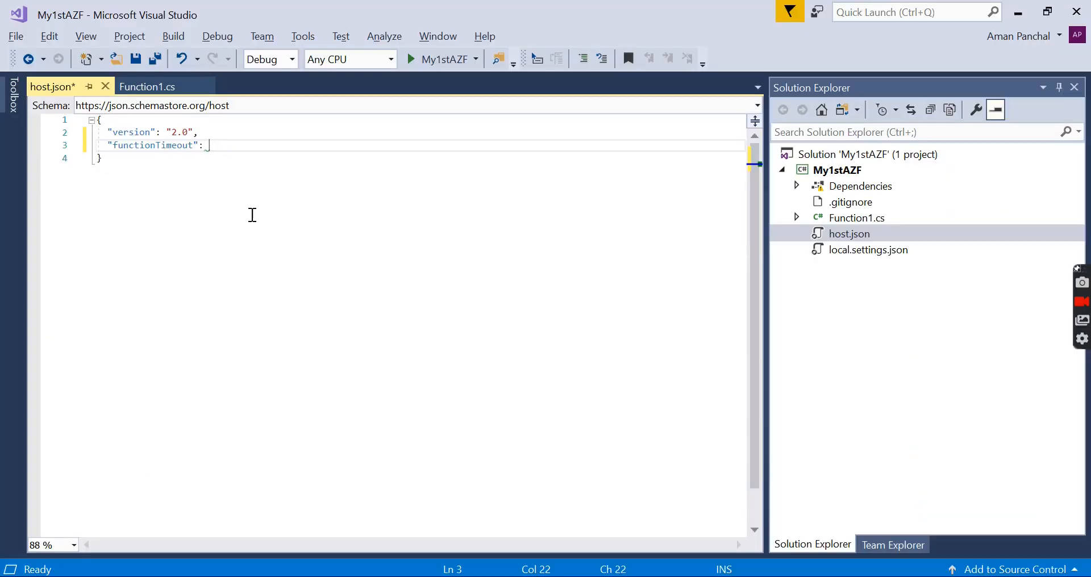
text("00:05:00")
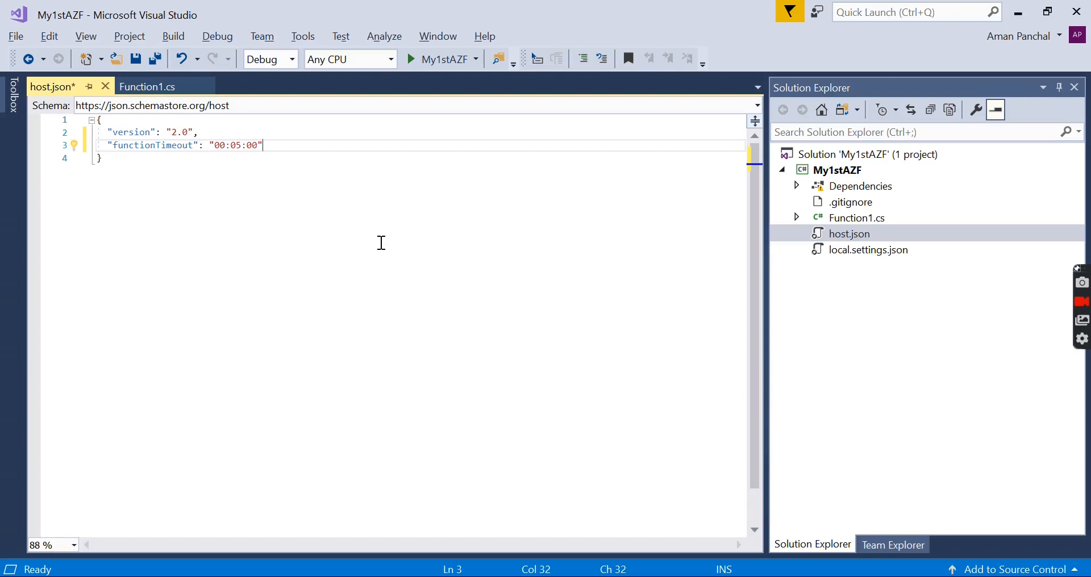
double_click(236, 145)
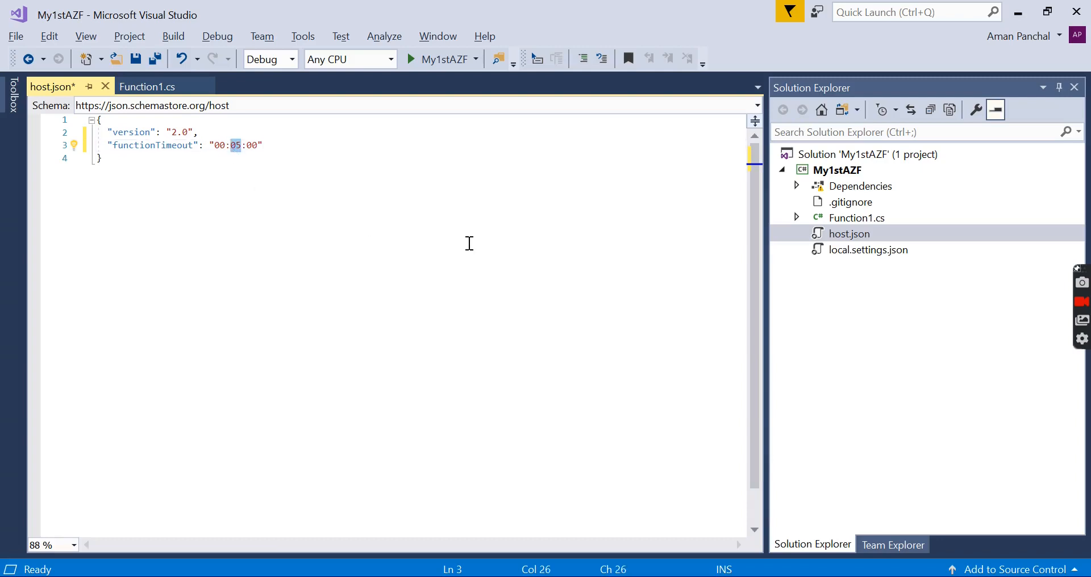
text(10)
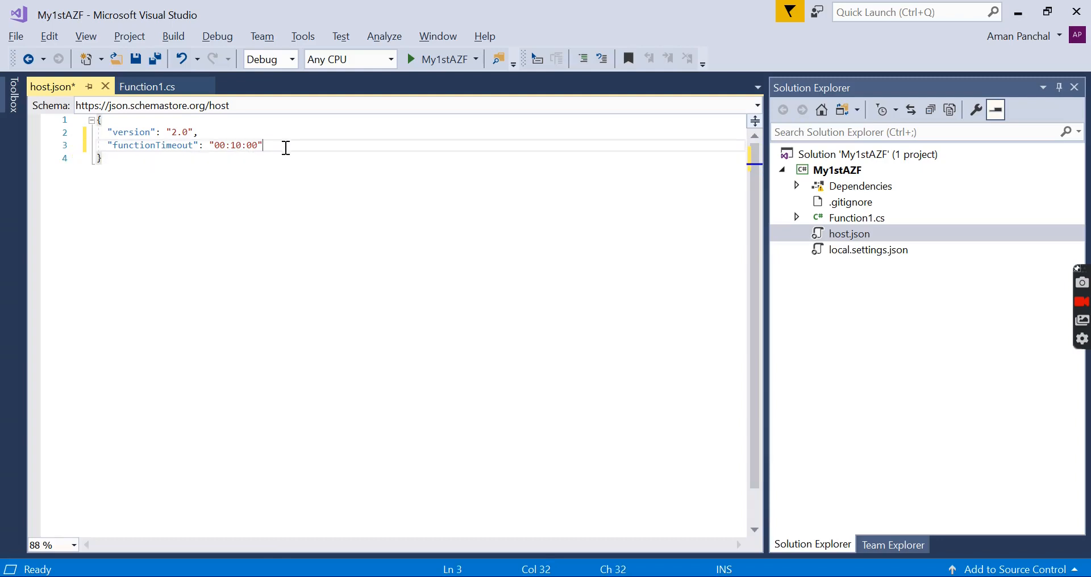
mouse_move(348, 213)
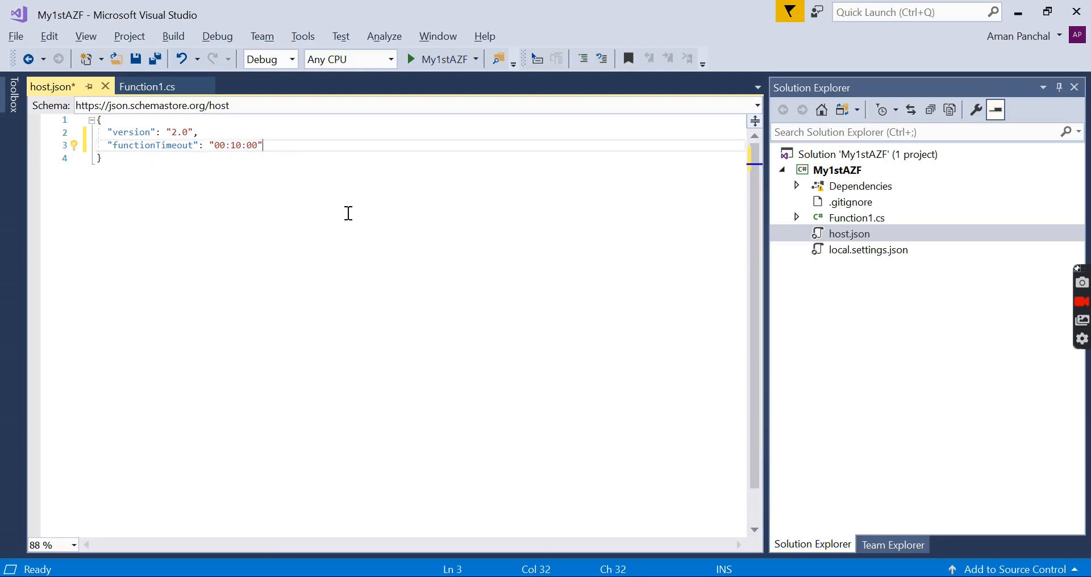
key(ctrl+s)
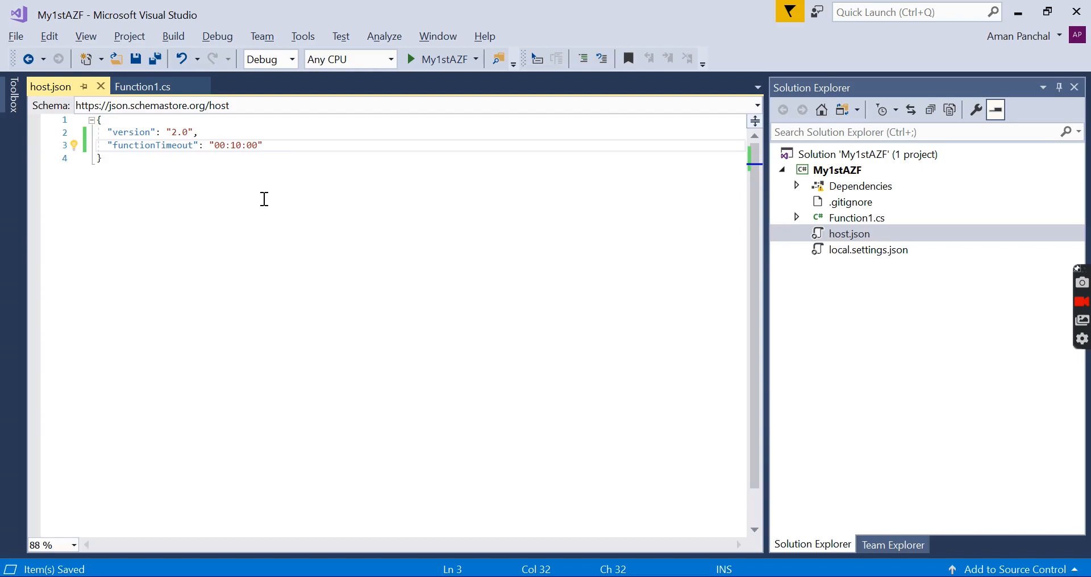
mouse_move(295, 153)
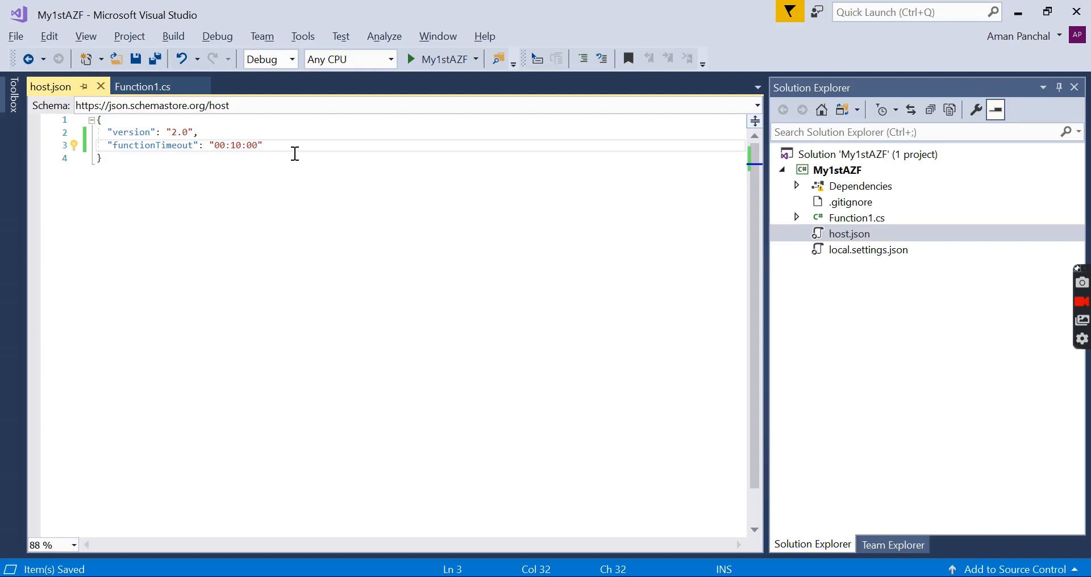
mouse_move(529, 178)
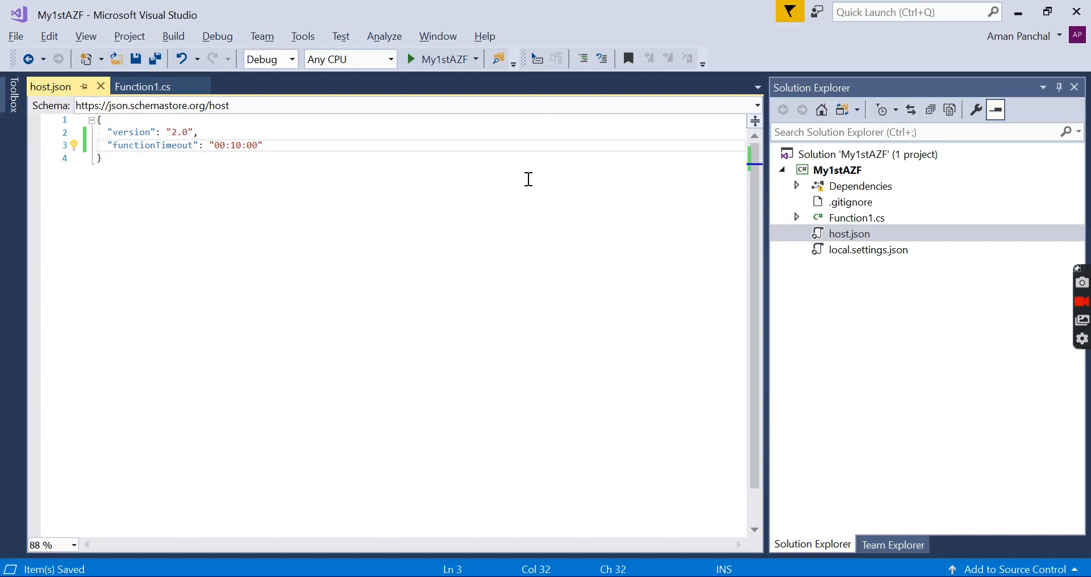
mouse_move(587, 243)
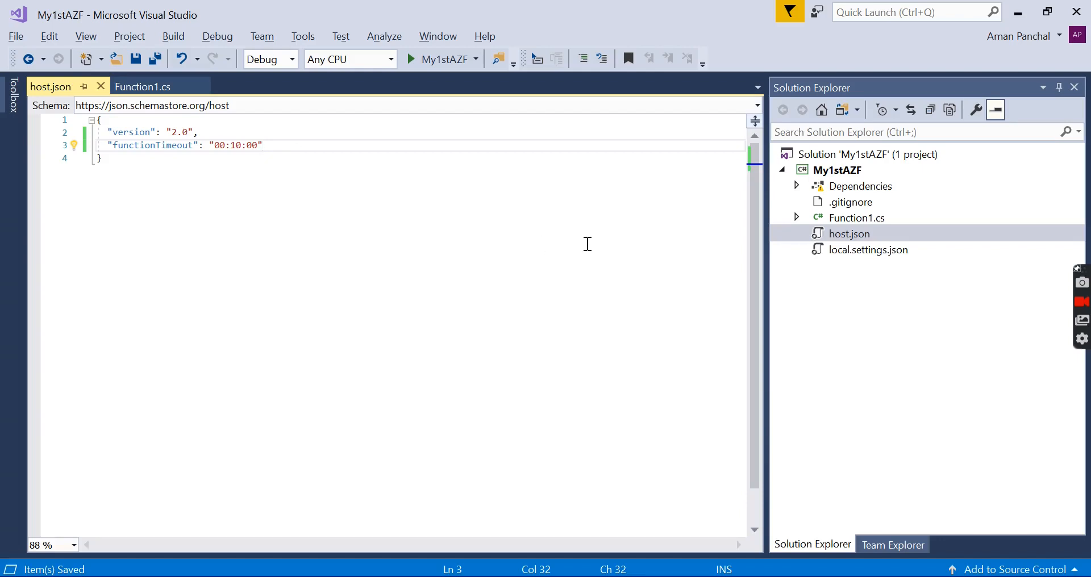